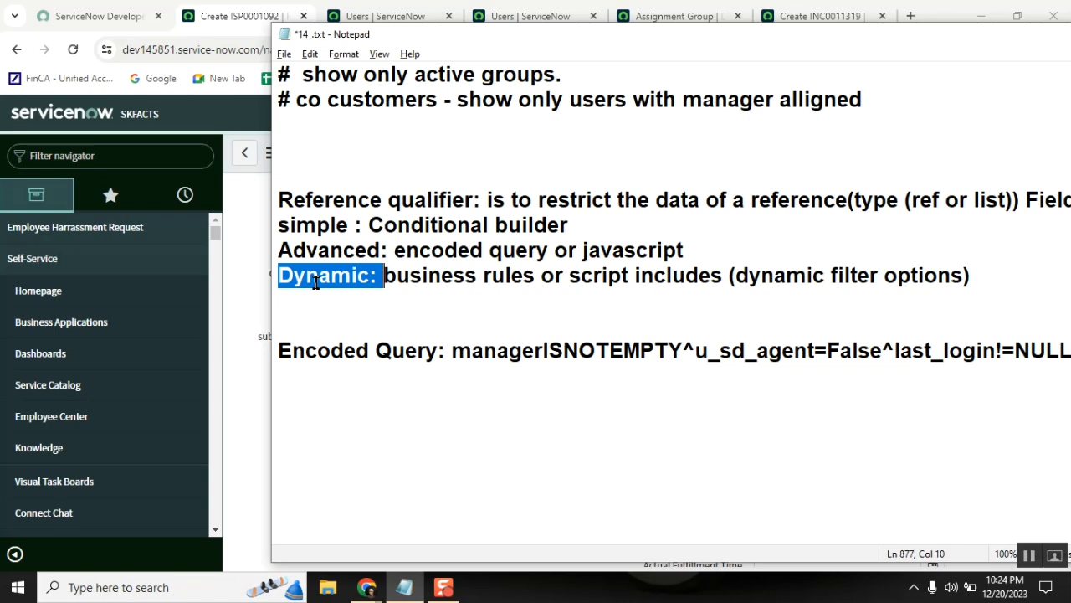
pyautogui.moveTo(315, 291)
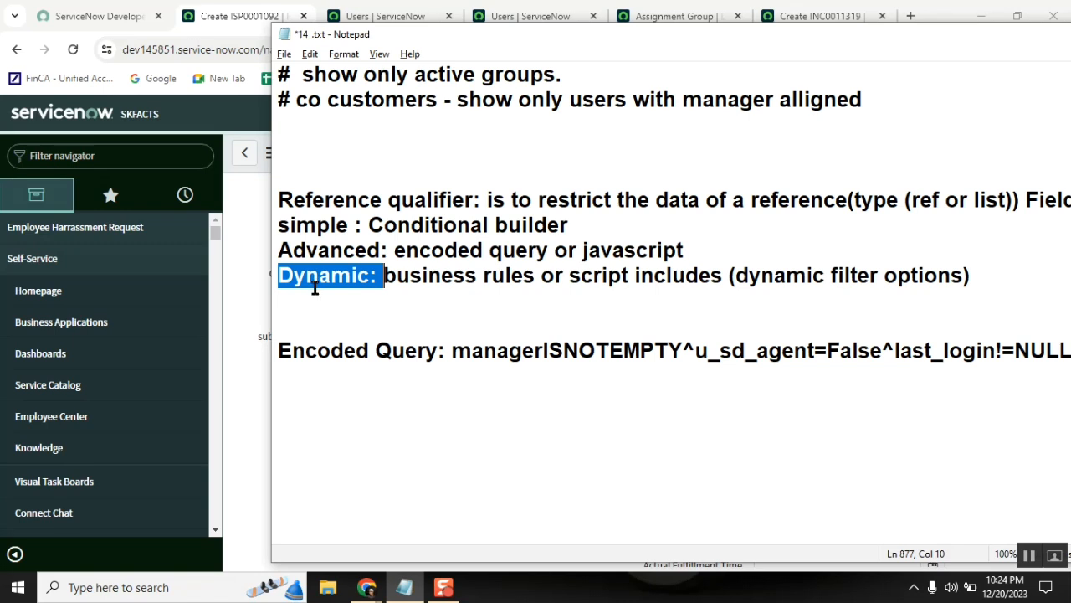
# Add a '# Clue:' heading under the Encoded Query line and begin a new line beneath it
pyautogui.write('C')
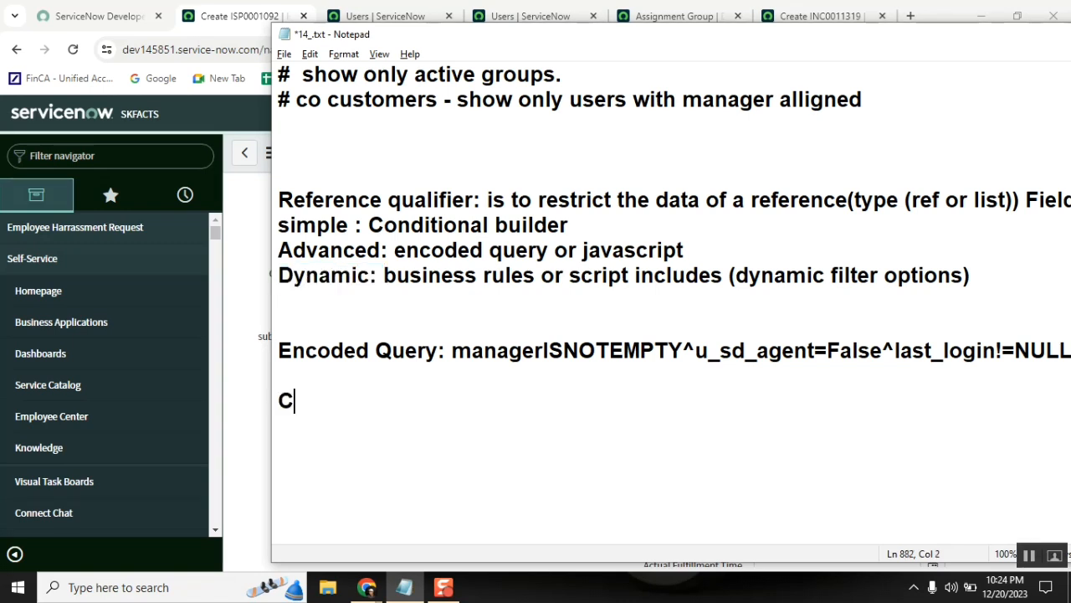
pyautogui.write('lue:')
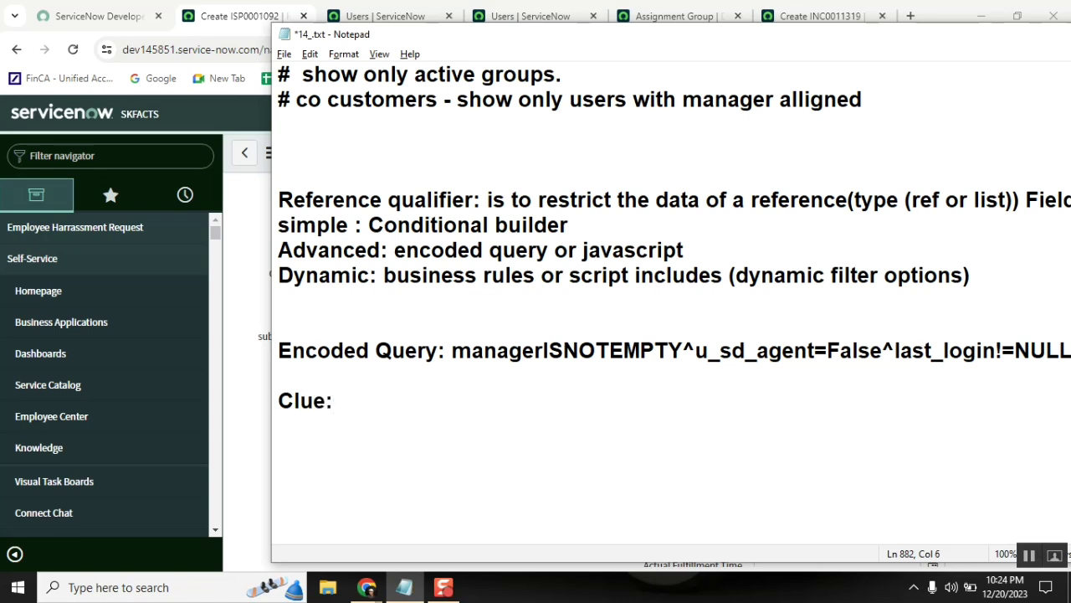
pyautogui.write('#')
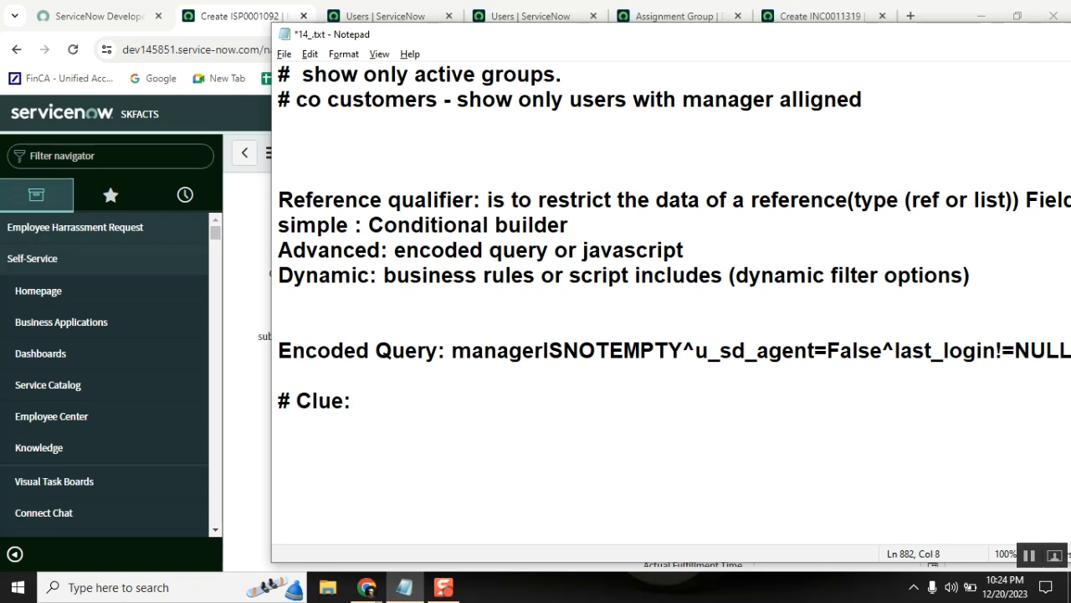
pyautogui.press('enter')
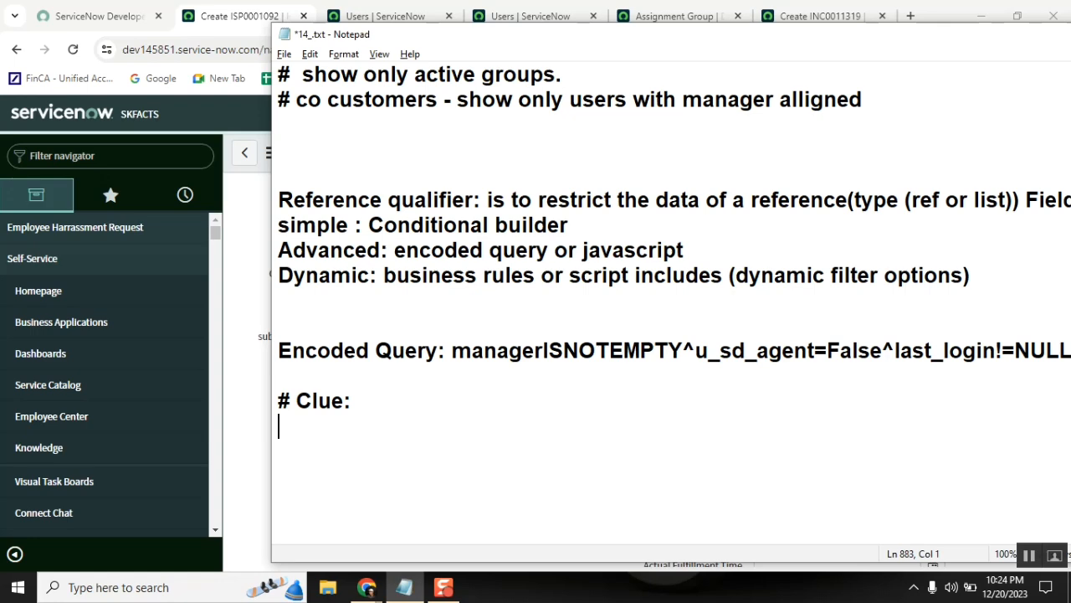
pyautogui.moveTo(368, 585)
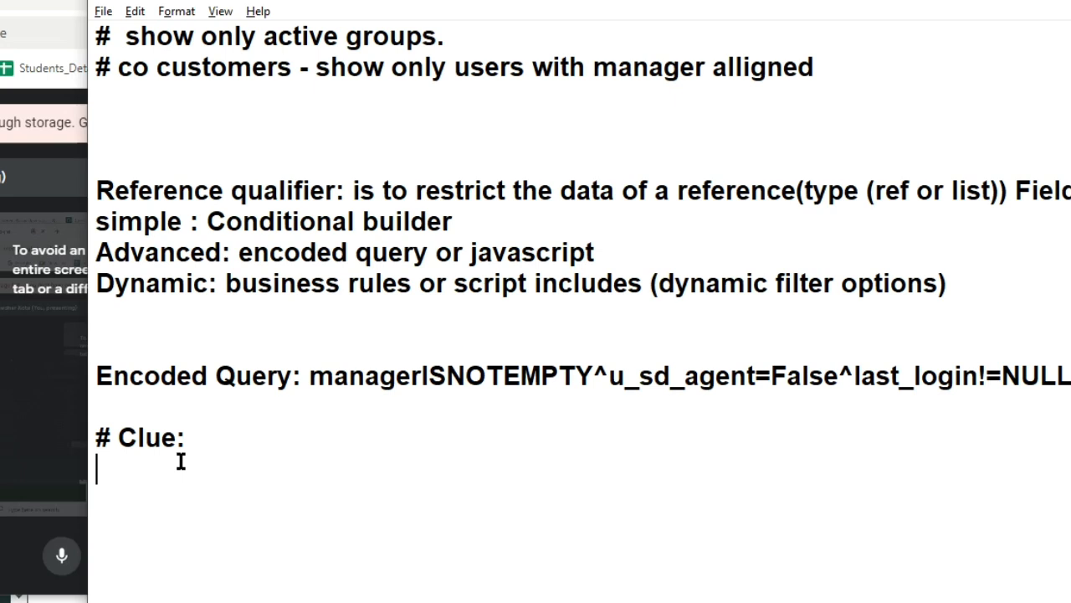
pyautogui.moveTo(214, 412)
pyautogui.write('30')
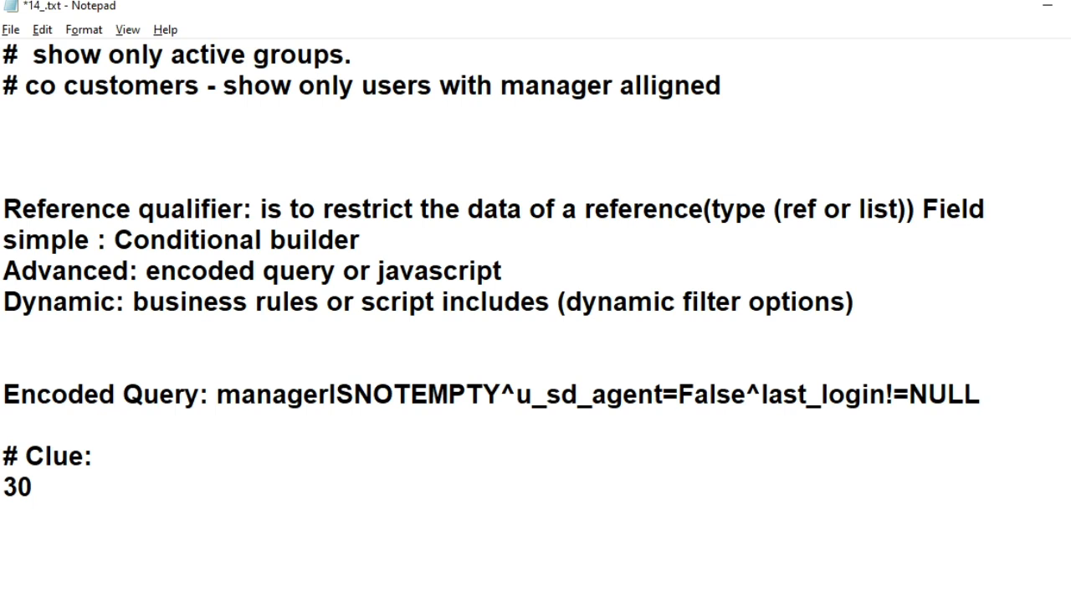
# Append a colon so the 30 under '# Clue:' reads '30:'
pyautogui.write(':')
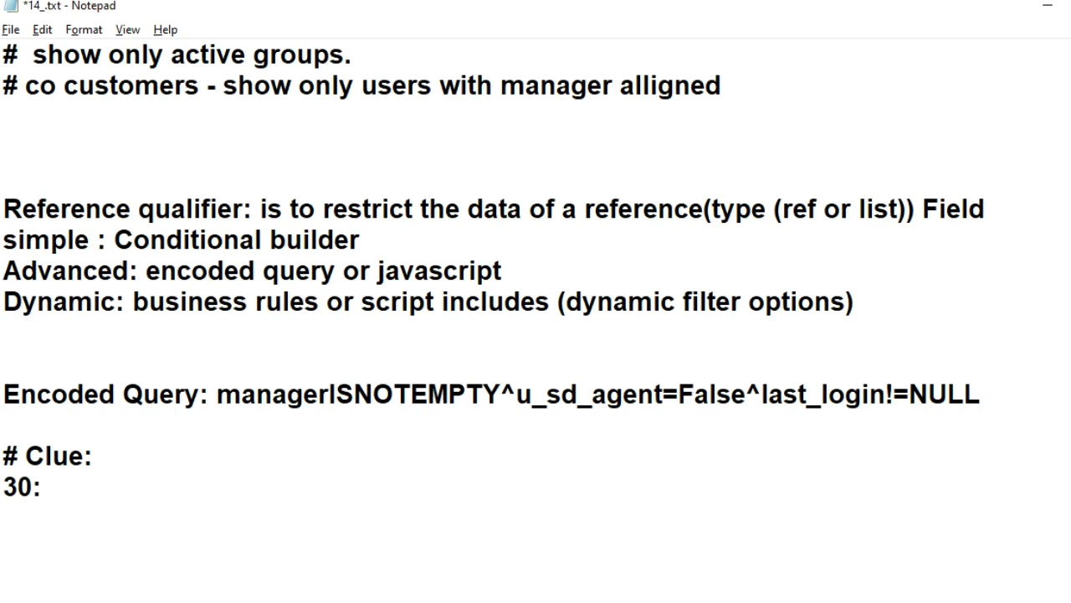
pyautogui.moveTo(266, 208)
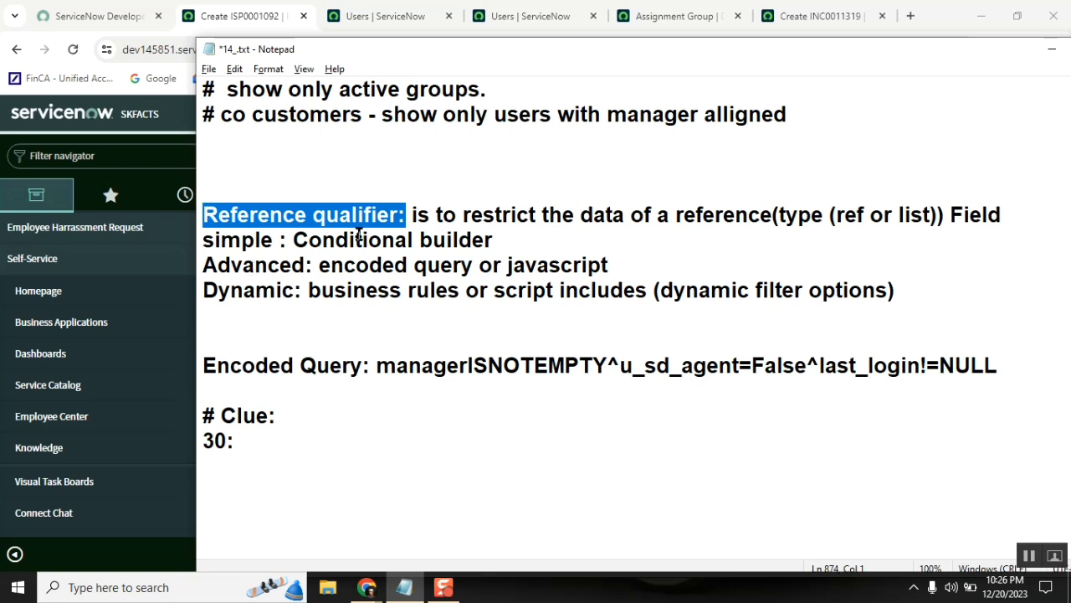
# Select the word 'qualifier' in the Reference qualifier label and place the cursor at its first letter
pyautogui.doubleClick(355, 241)
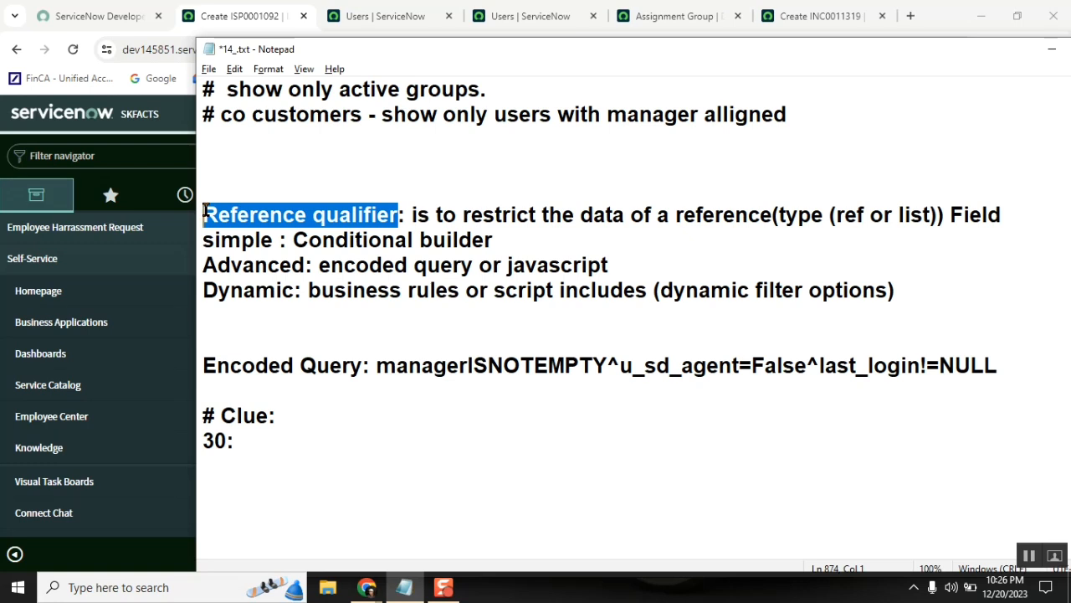
pyautogui.moveTo(353, 187)
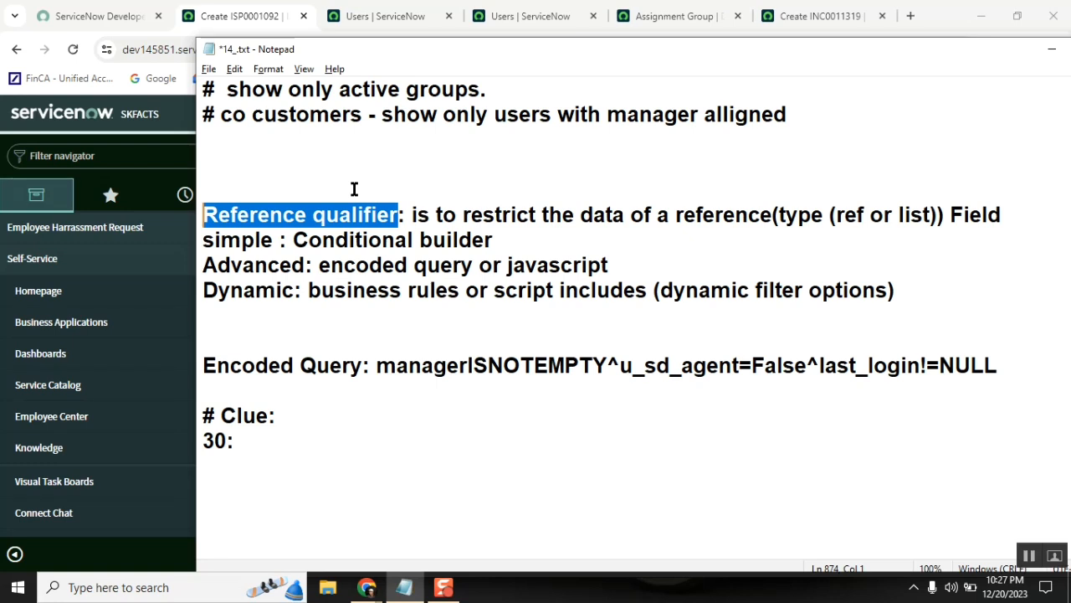
pyautogui.click(360, 415)
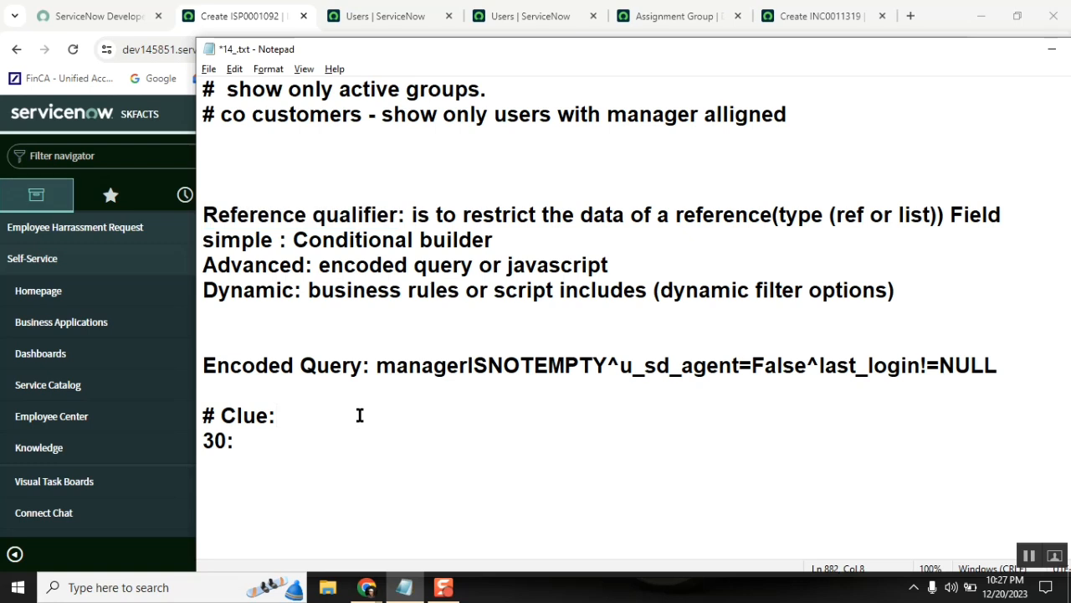
pyautogui.doubleClick(360, 214)
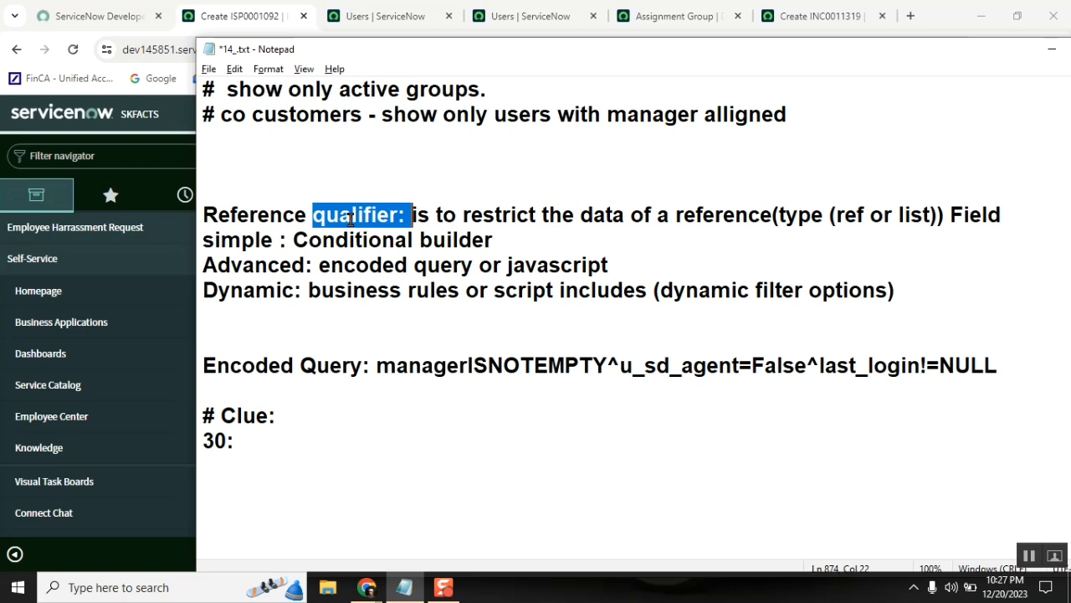
pyautogui.click(316, 214)
pyautogui.write('Q')
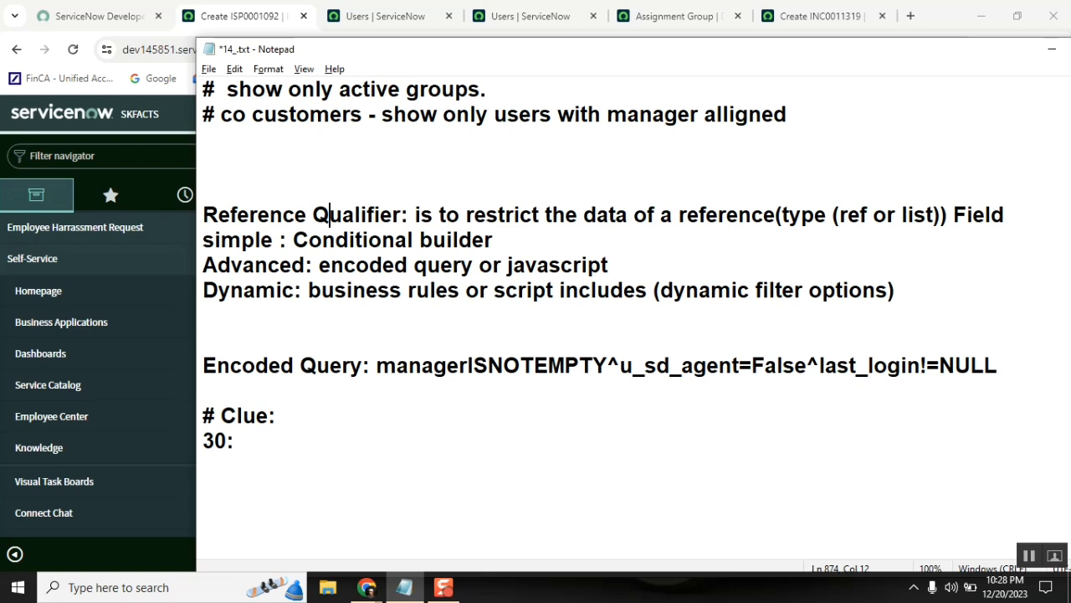
pyautogui.click(276, 415)
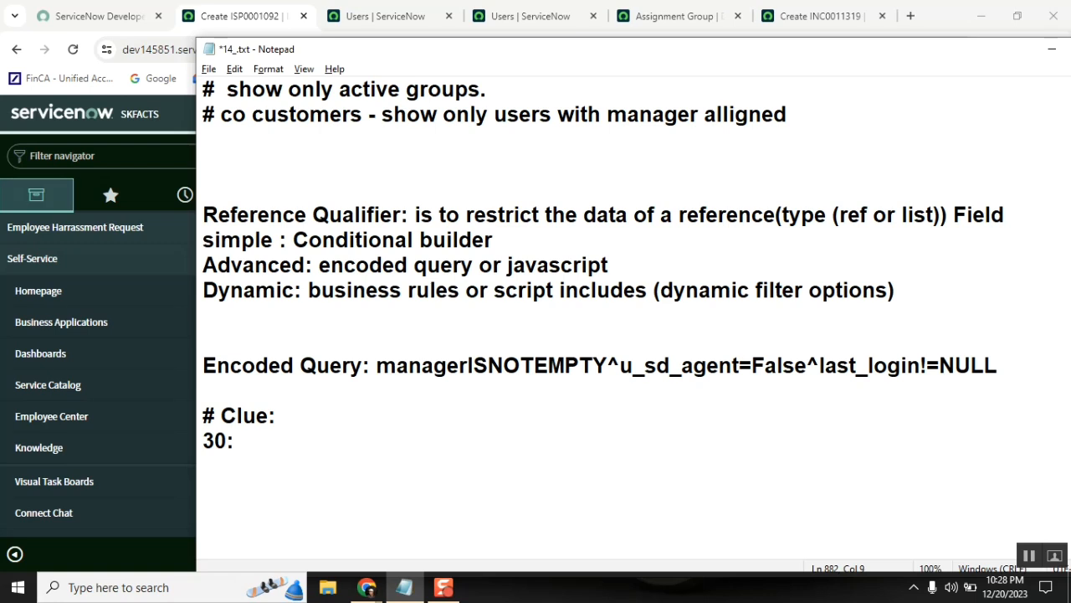
pyautogui.doubleClick(247, 415)
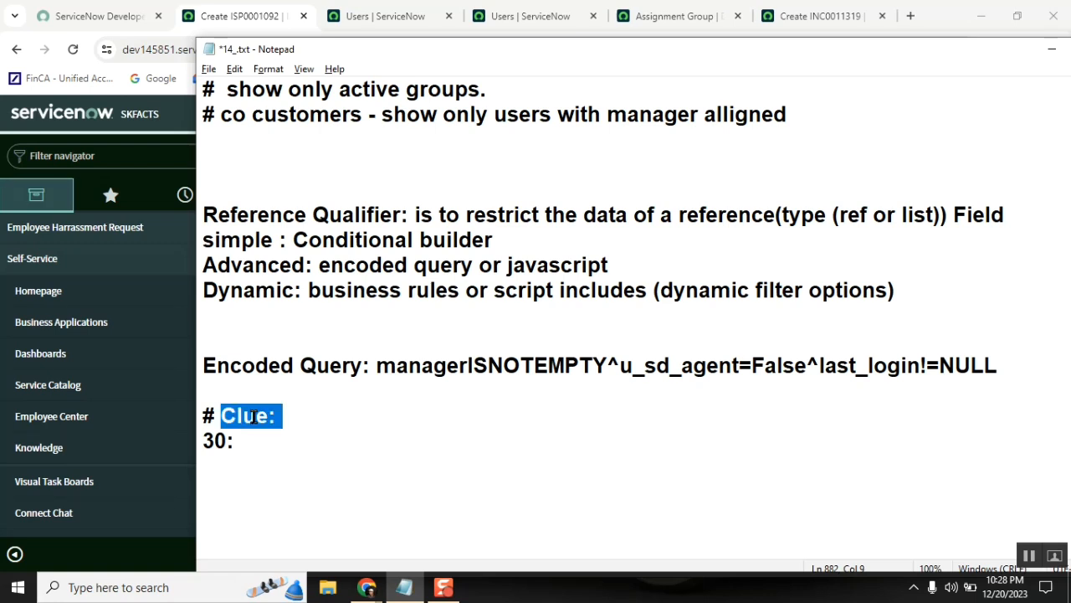
pyautogui.moveTo(355, 221)
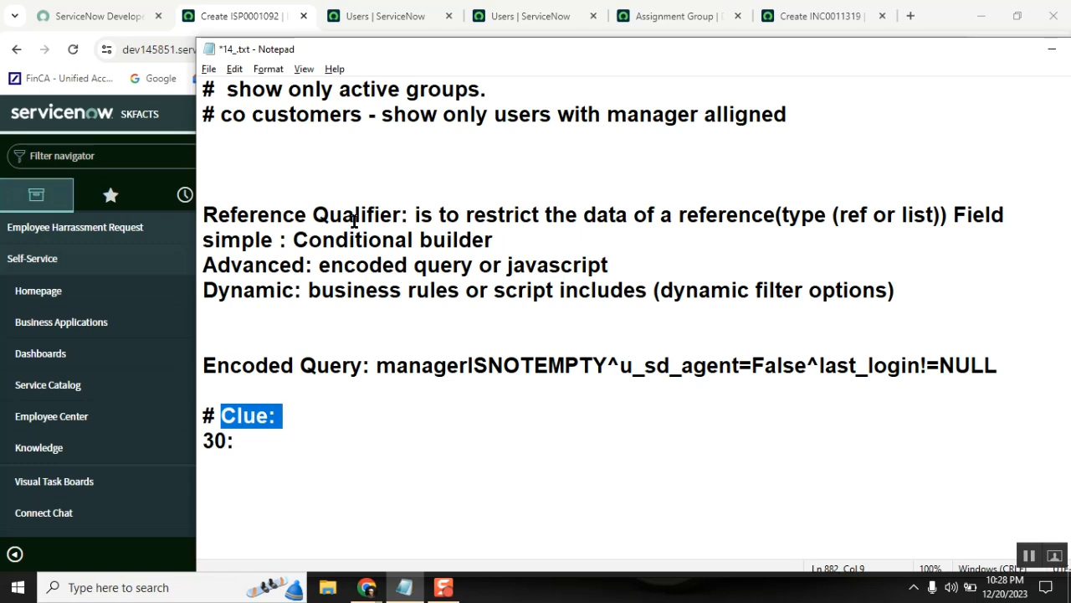
pyautogui.doubleClick(360, 214)
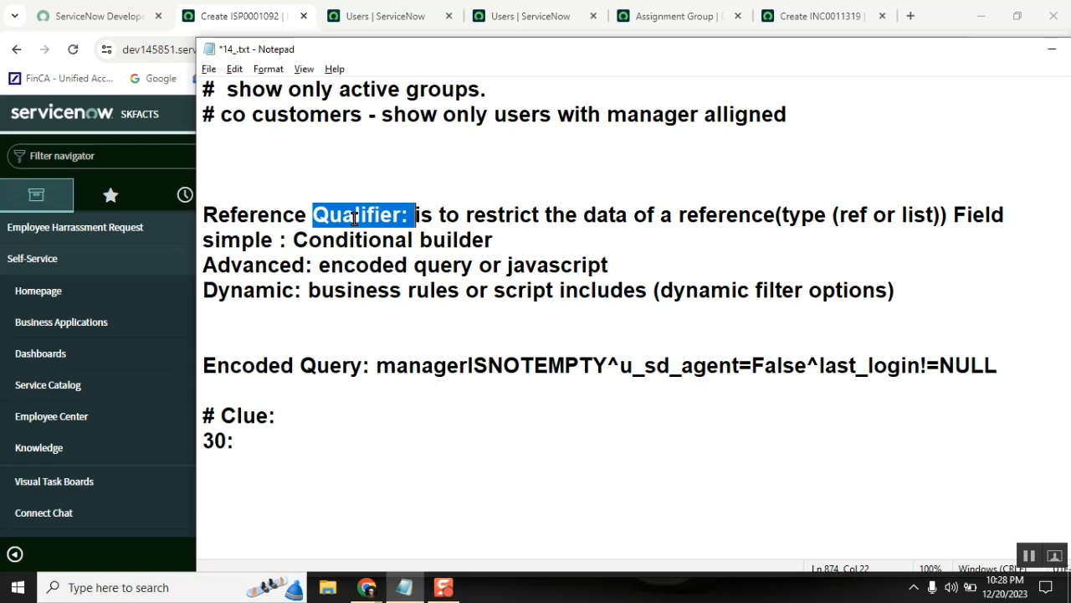
pyautogui.moveTo(375, 288)
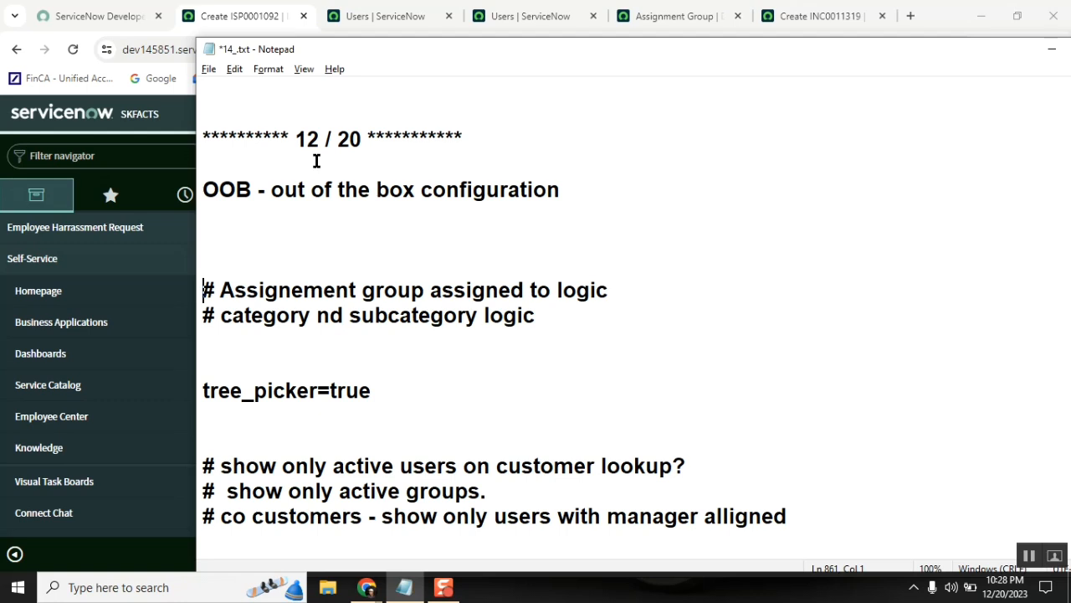
pyautogui.doubleClick(288, 289)
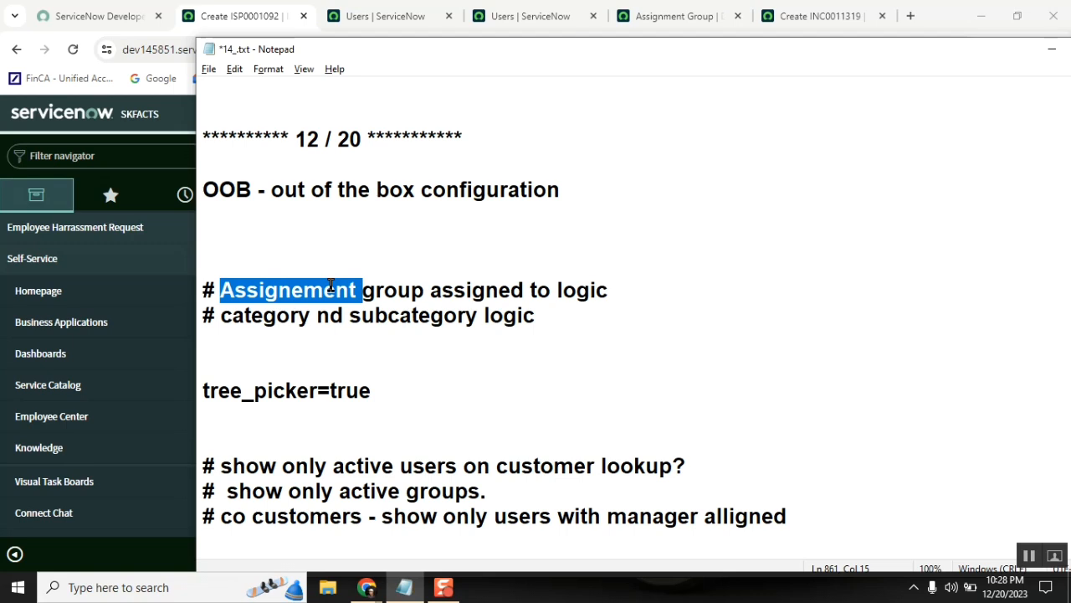